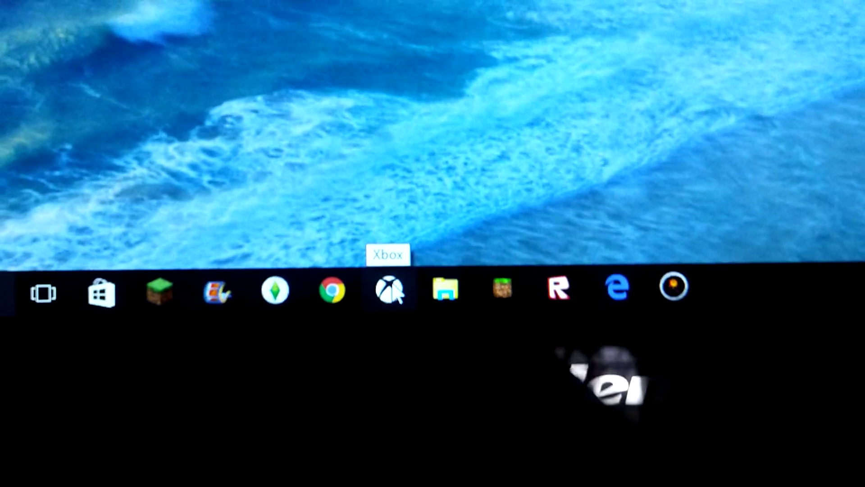
Launch the Xbox app from the taskbar.
{"action": "left_click", "coordinate": [389, 291]}
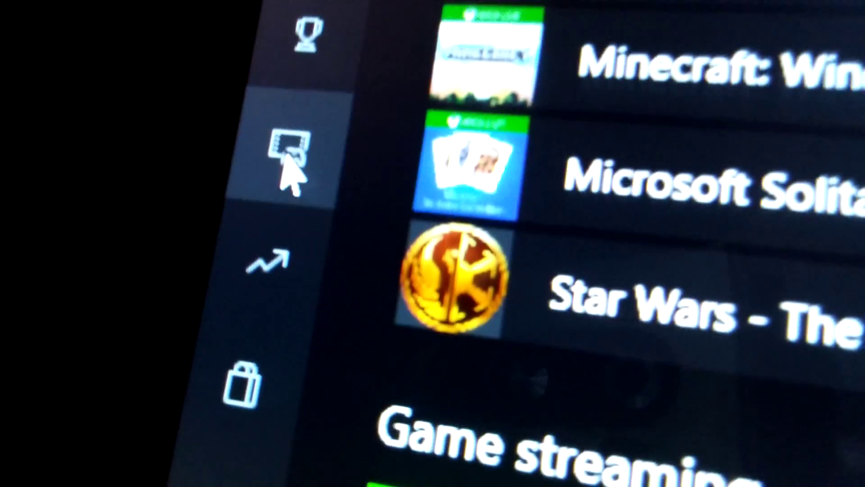
{"action": "scroll", "scroll_direction": "down", "scroll_amount": 3}
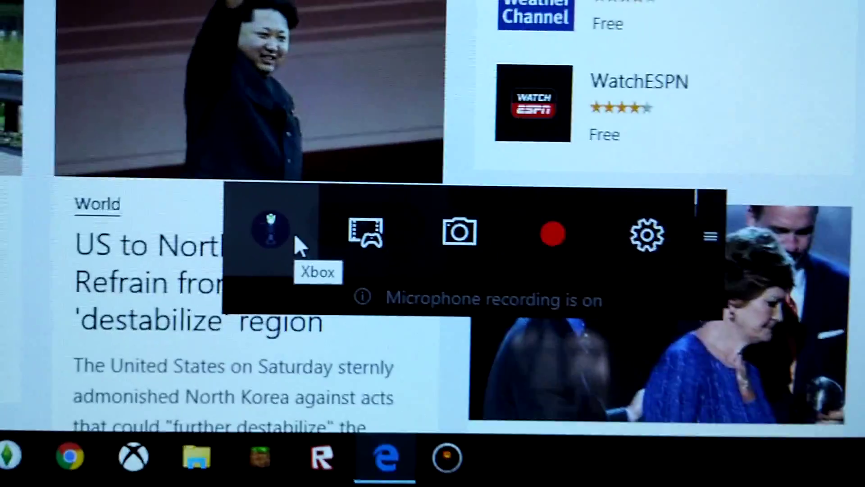
{"action": "mouse_move", "coordinate": [384, 226]}
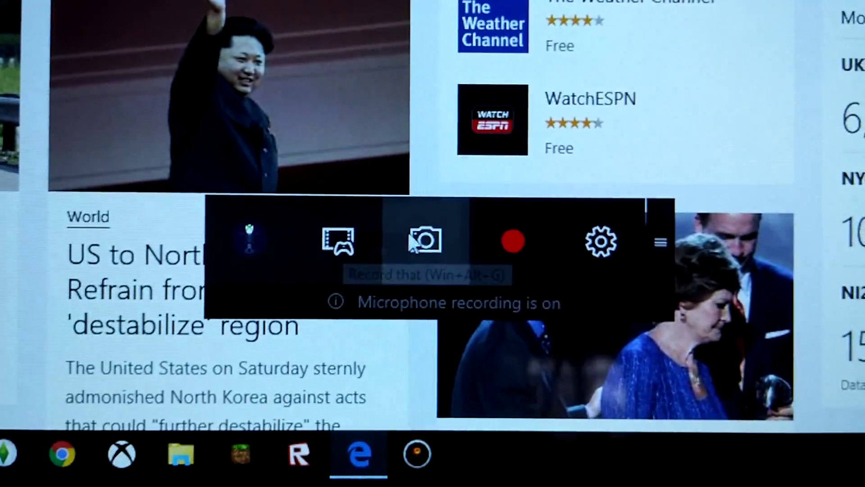
{"action": "mouse_move", "coordinate": [425, 232]}
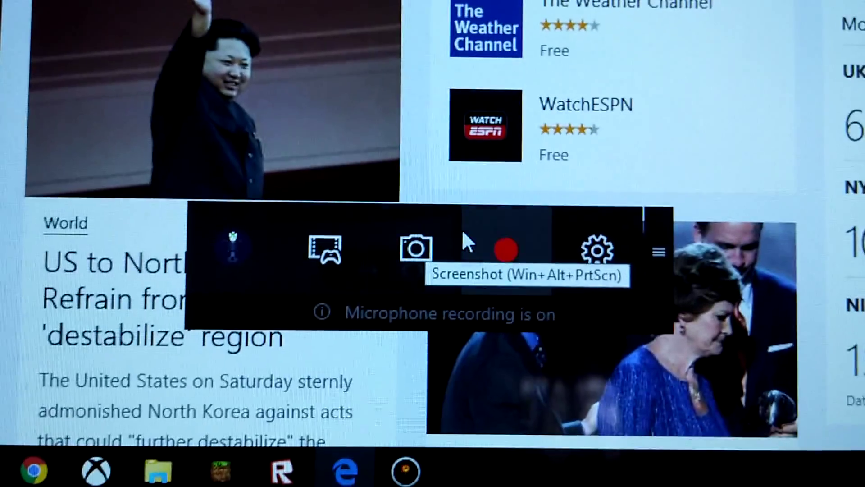
{"action": "mouse_move", "coordinate": [502, 265]}
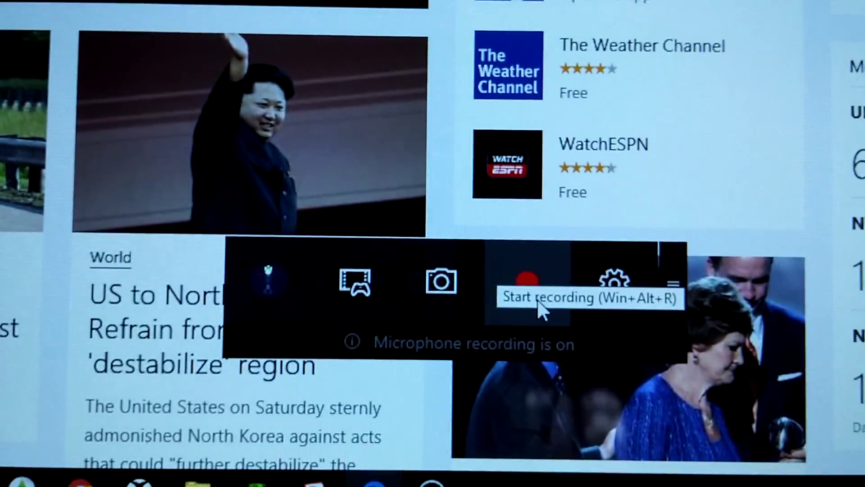
{"action": "mouse_move", "coordinate": [618, 270]}
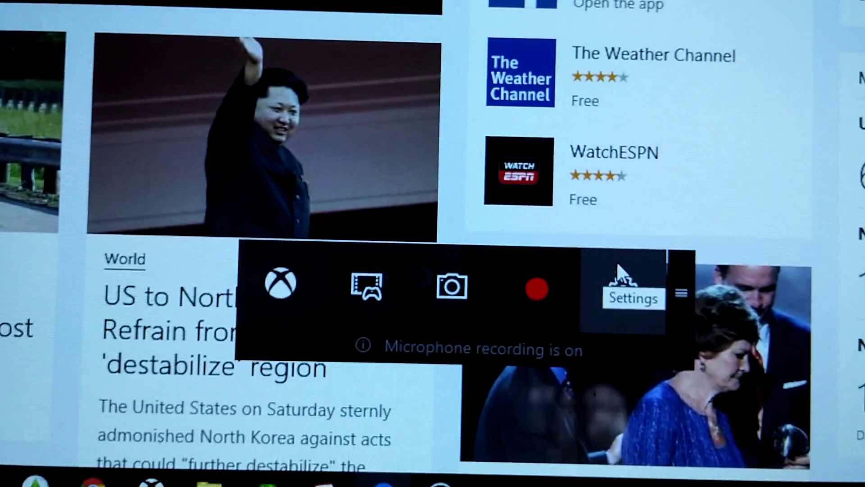
Open the Game bar Settings dialog from the gear button.
{"action": "left_click", "coordinate": [632, 298]}
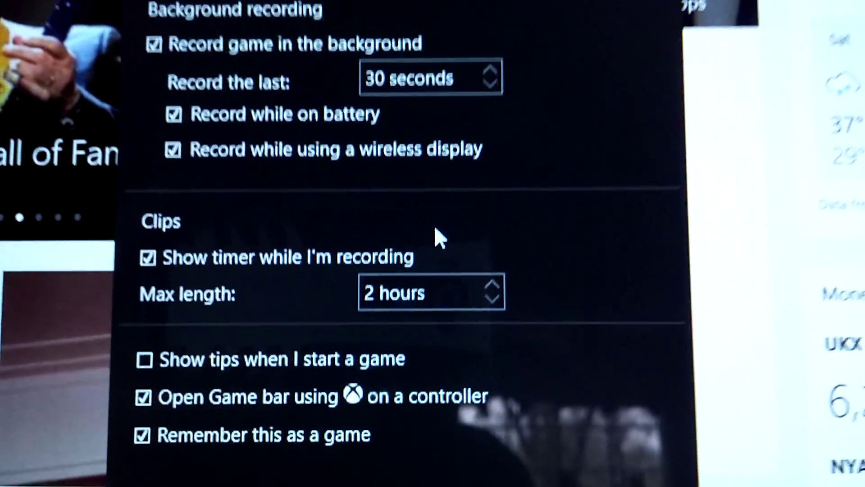
Review the General settings and show the Shortcuts list of default Game bar key combinations.
{"action": "scroll", "scroll_direction": "up", "scroll_amount": 3}
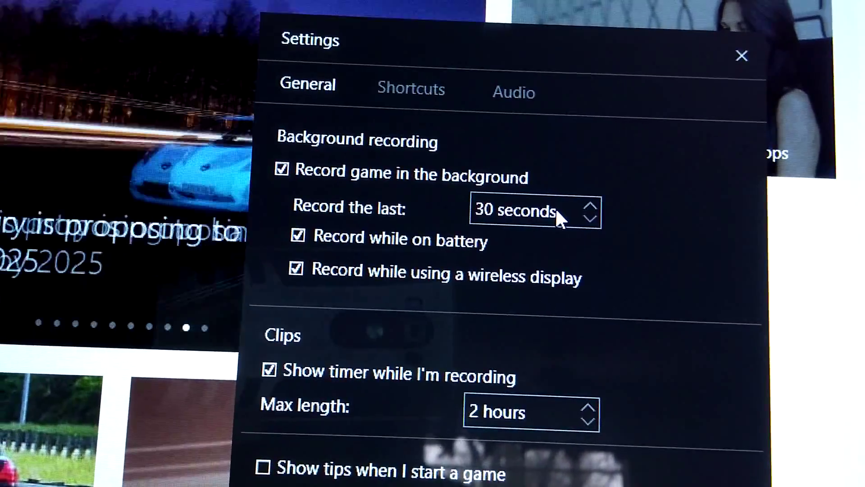
{"action": "scroll", "scroll_direction": "down", "scroll_amount": 3}
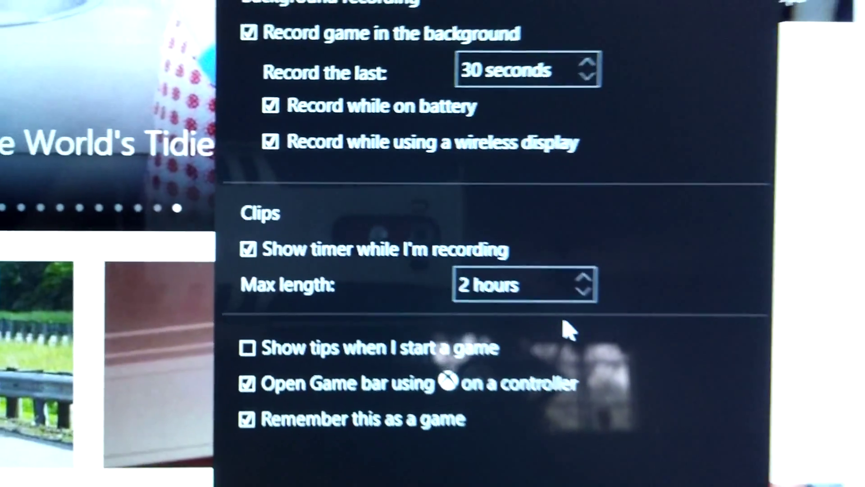
{"action": "scroll", "scroll_direction": "down", "scroll_amount": 3}
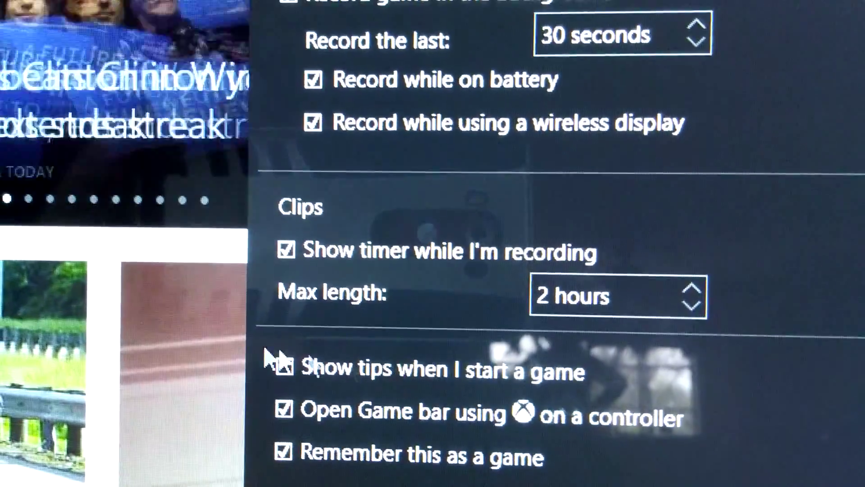
{"action": "left_click", "coordinate": [285, 369]}
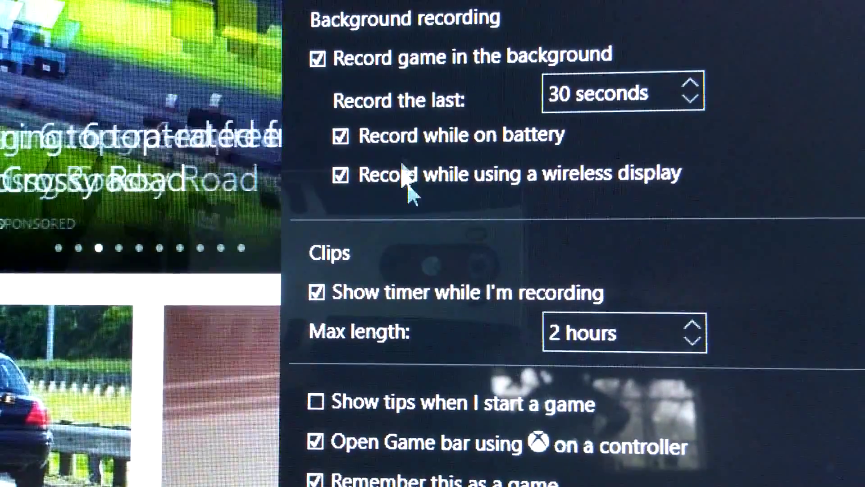
{"action": "scroll", "scroll_direction": "down", "scroll_amount": 3}
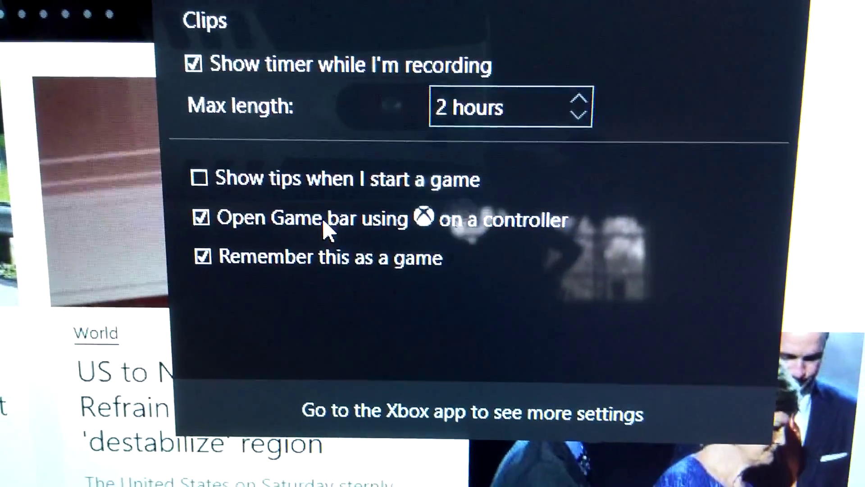
{"action": "scroll", "scroll_direction": "up", "scroll_amount": 3}
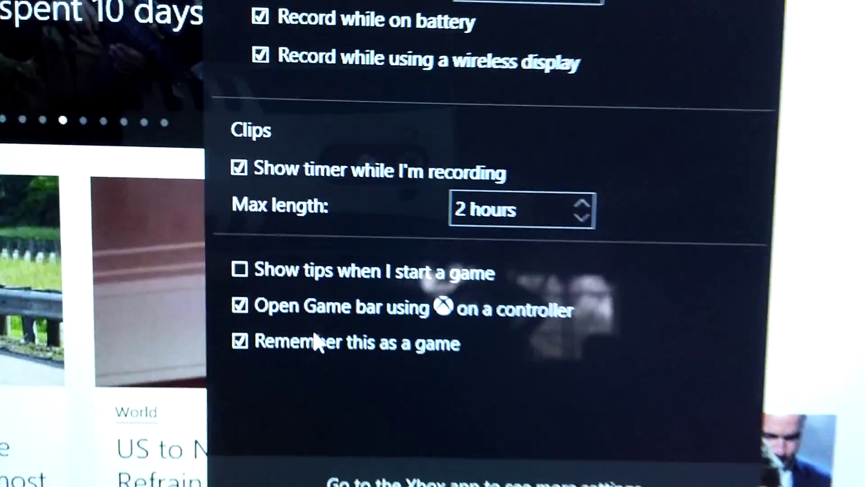
{"action": "scroll", "scroll_direction": "up", "scroll_amount": 3}
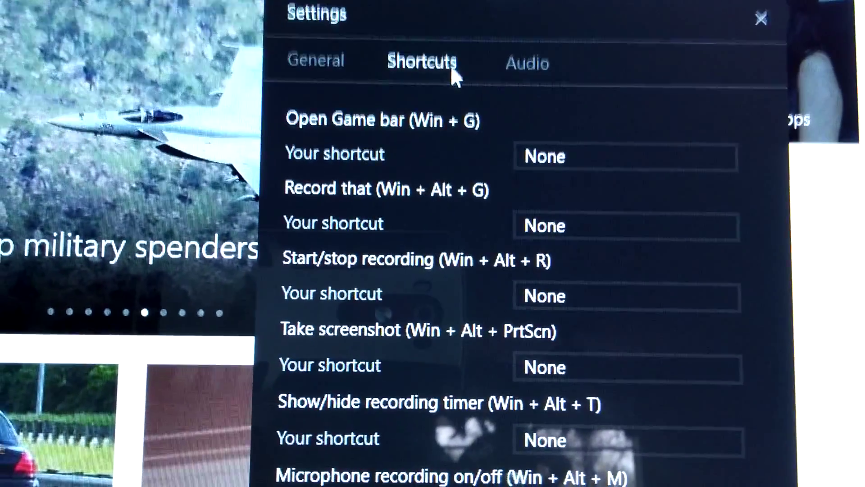
Show the Audio settings and set game clip audio quality to 192 kbps.
{"action": "scroll", "scroll_direction": "down", "scroll_amount": 3}
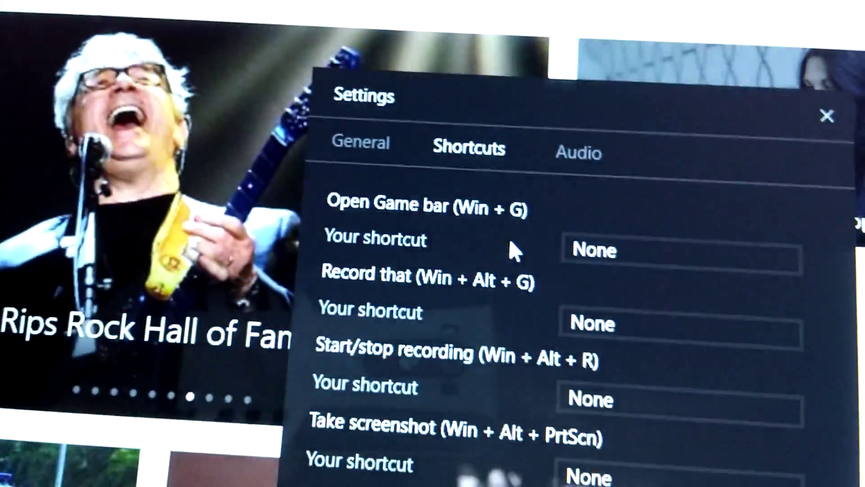
{"action": "left_click", "coordinate": [578, 154]}
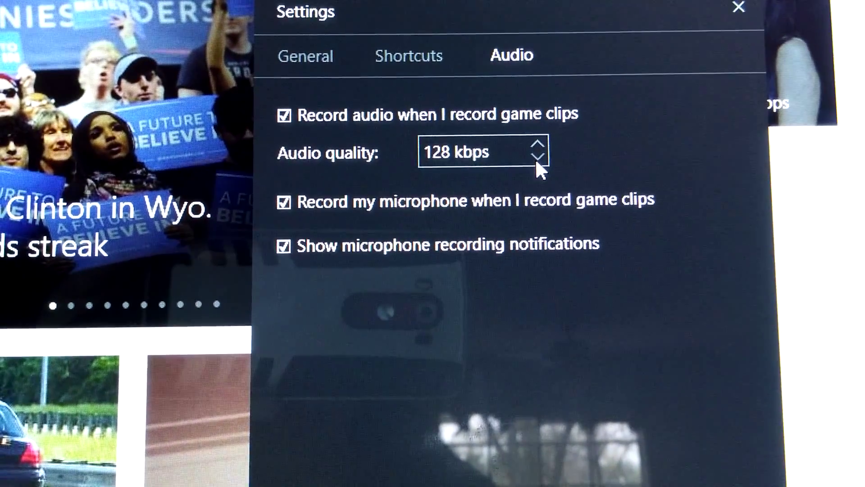
{"action": "left_click", "coordinate": [537, 163]}
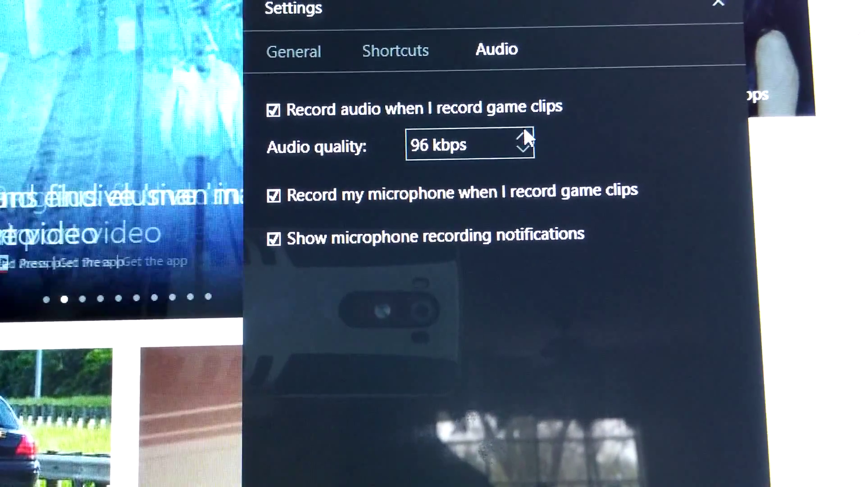
{"action": "left_click", "coordinate": [522, 138]}
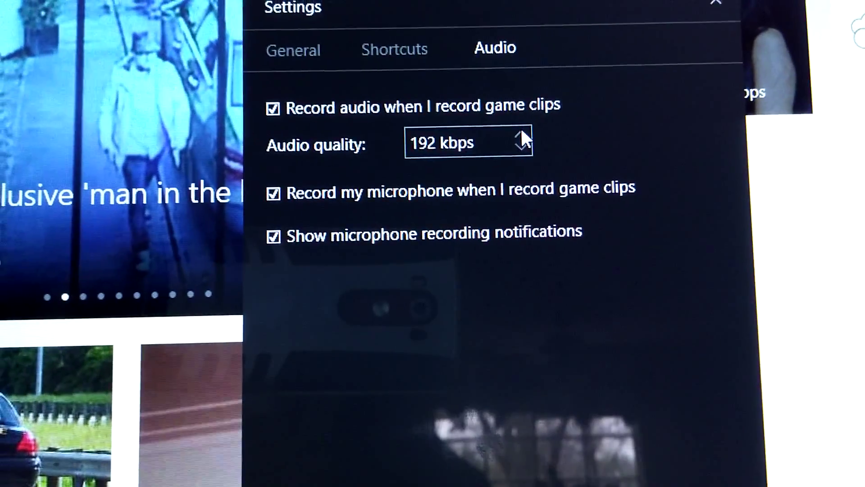